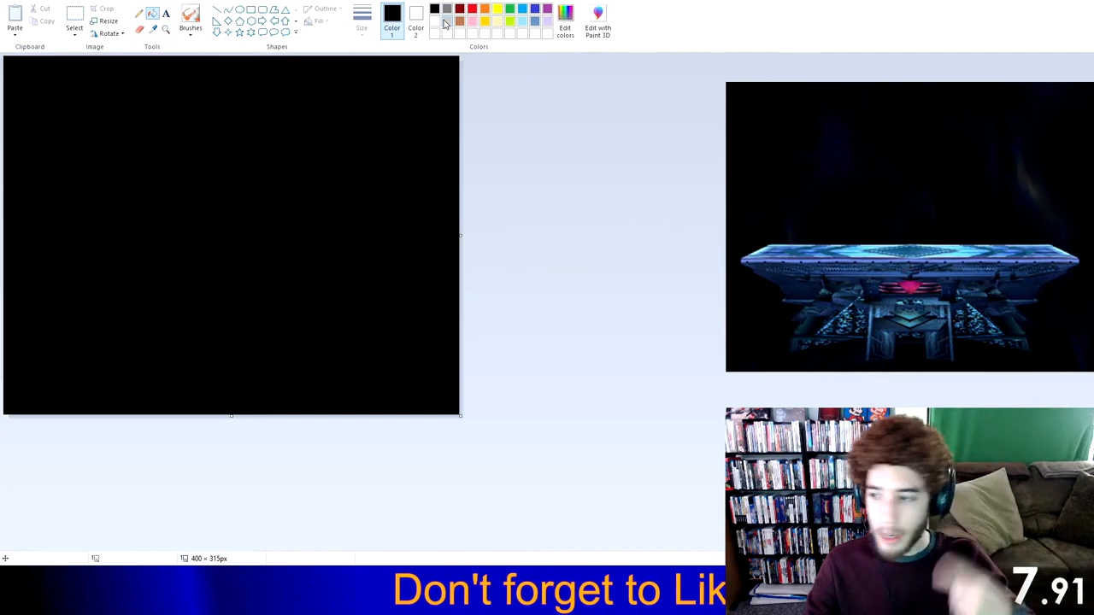
# Step: Draw a light-blue trapezoid outline: bottom edge, both slanted sides and top edge of the platform
pyautogui.click(520, 12)
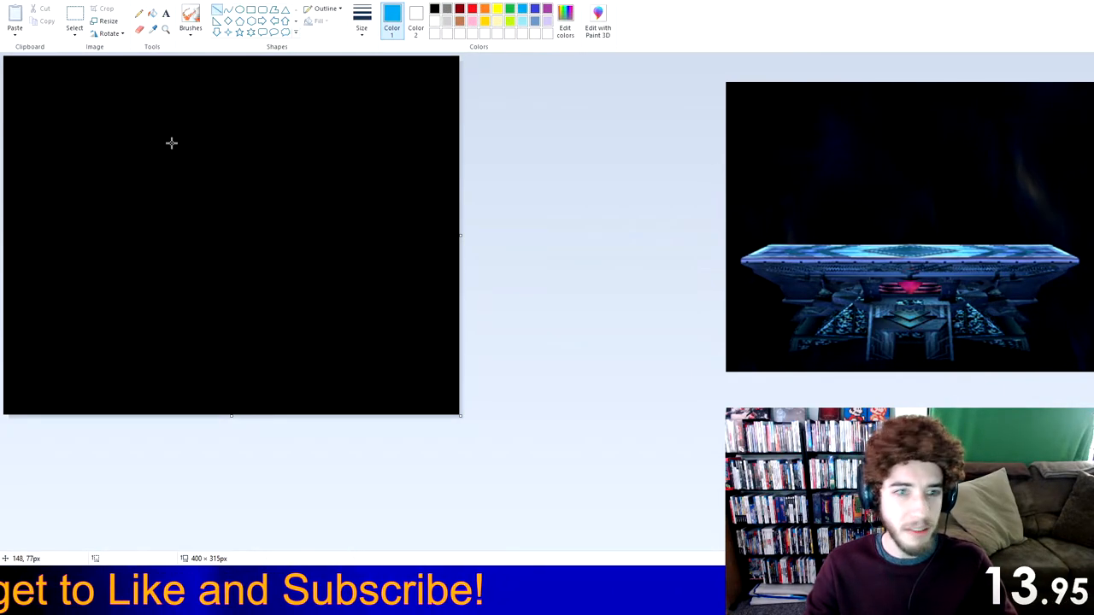
pyautogui.moveTo(75, 306); pyautogui.dragTo(383, 308)
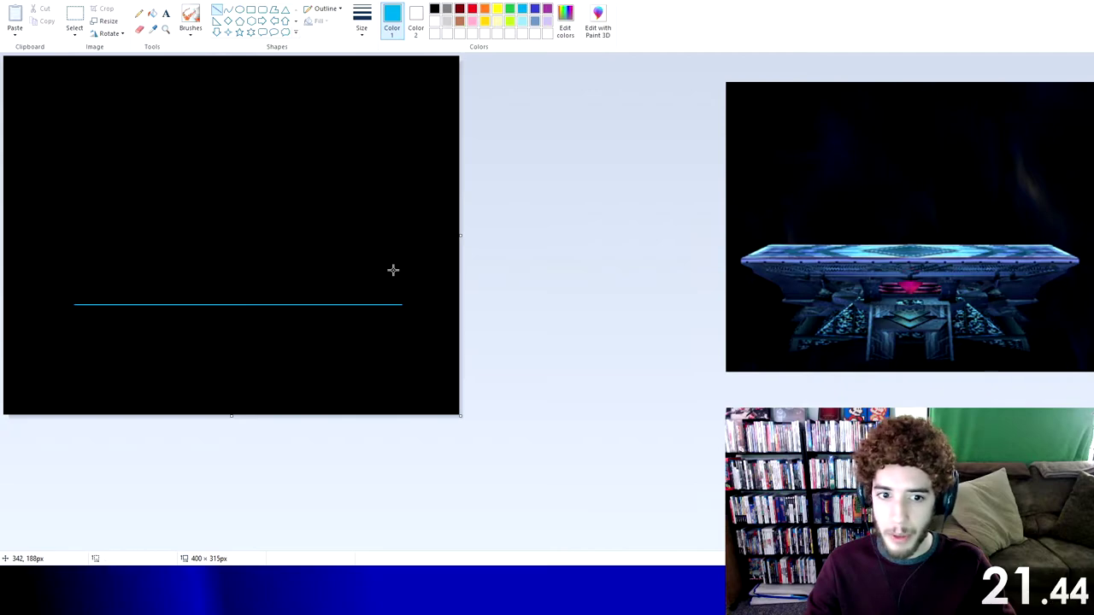
pyautogui.moveTo(401, 304); pyautogui.dragTo(375, 212)
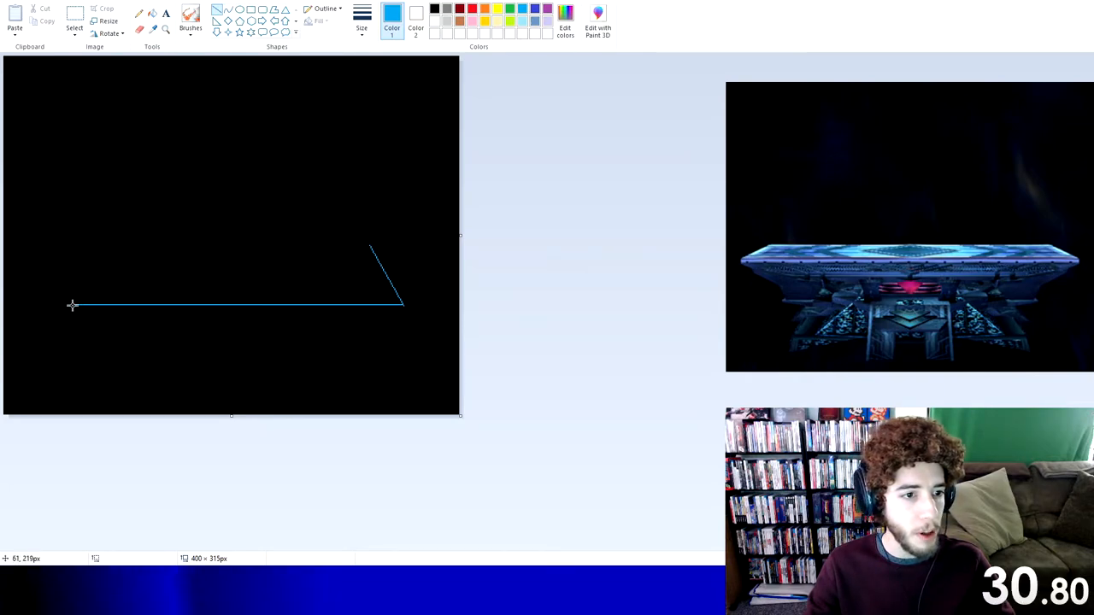
pyautogui.moveTo(75, 306); pyautogui.dragTo(99, 248)
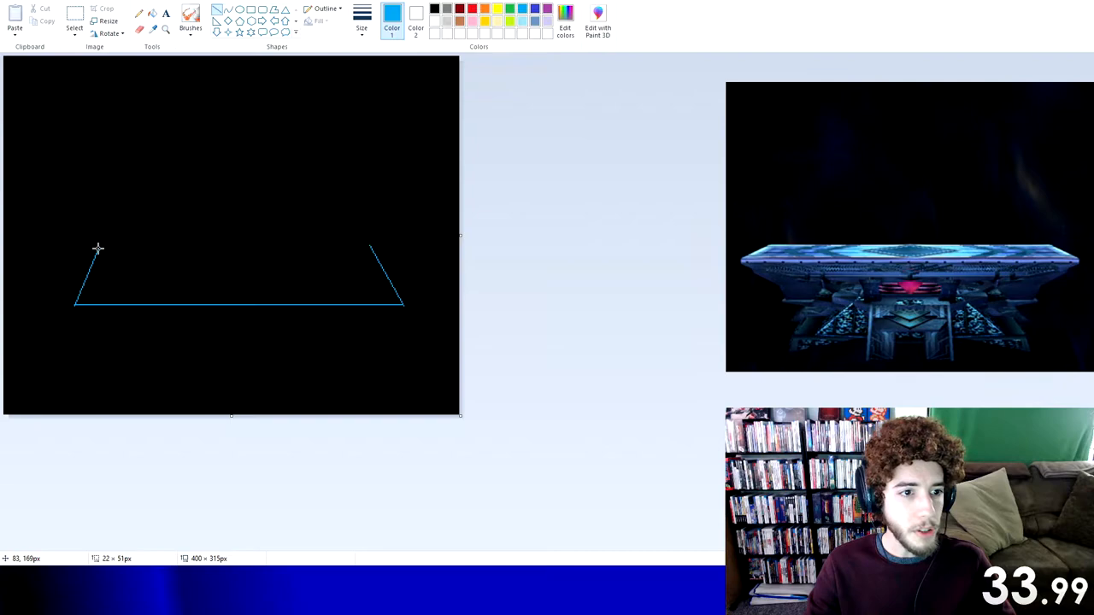
pyautogui.moveTo(99, 249); pyautogui.dragTo(373, 246)
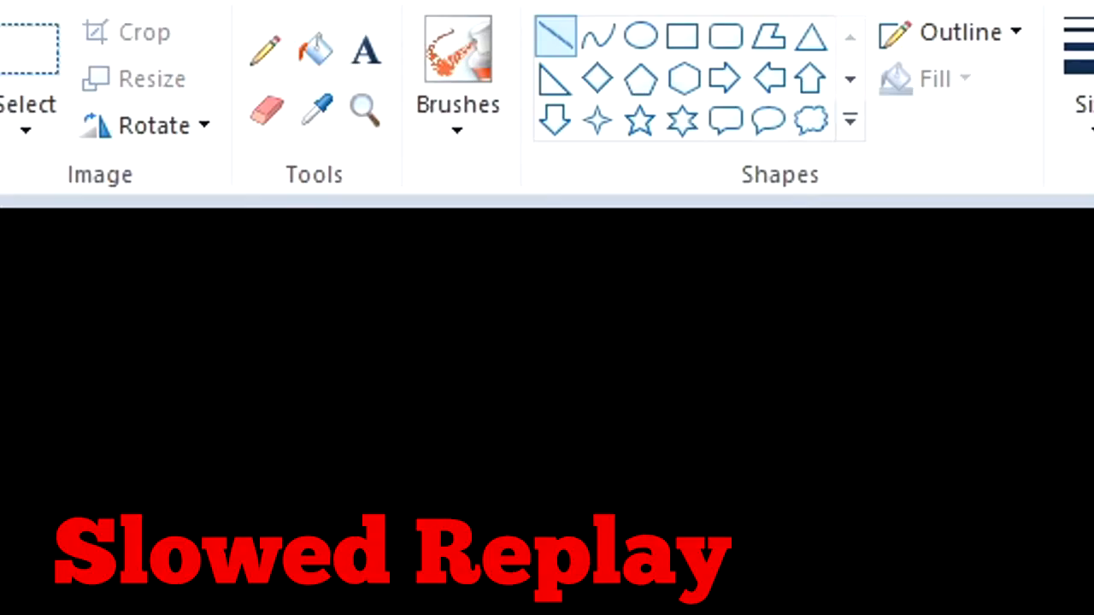
pyautogui.moveTo(402, 71)
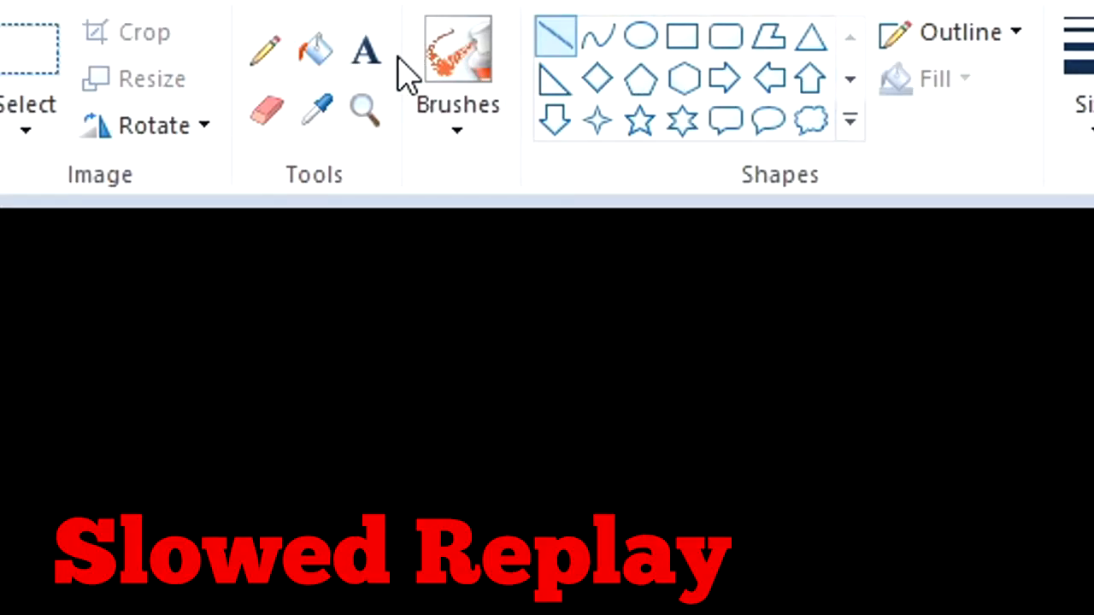
# Step: Switch to the Line tool to start drawing the dark-blue underside edges
pyautogui.click(265, 50)
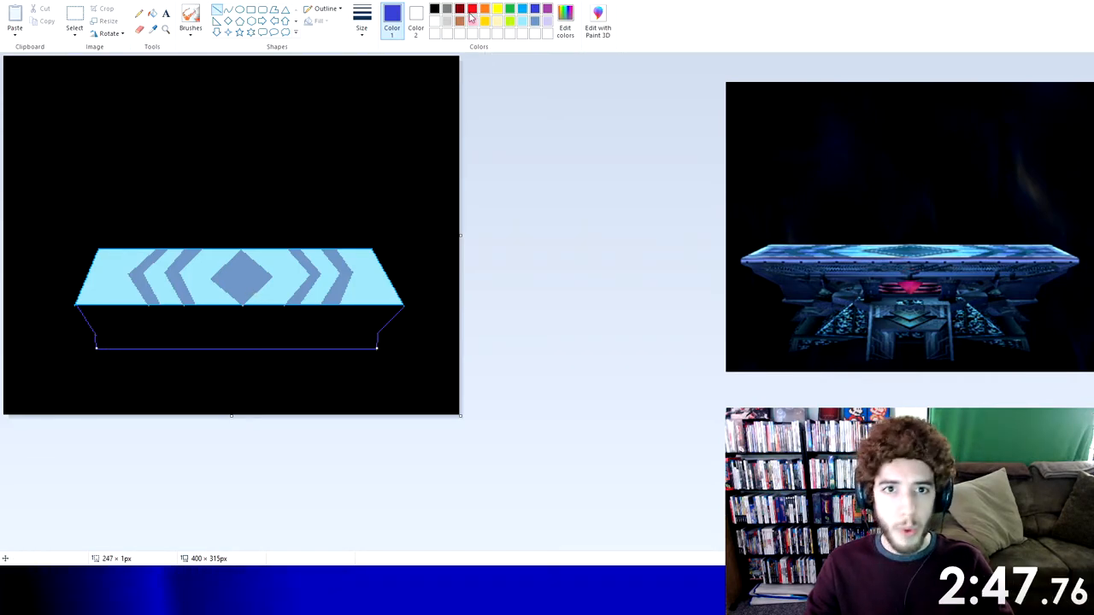
# Step: Draw a red triangle accent under the platform top and add thin stripes across it
pyautogui.click(472, 10)
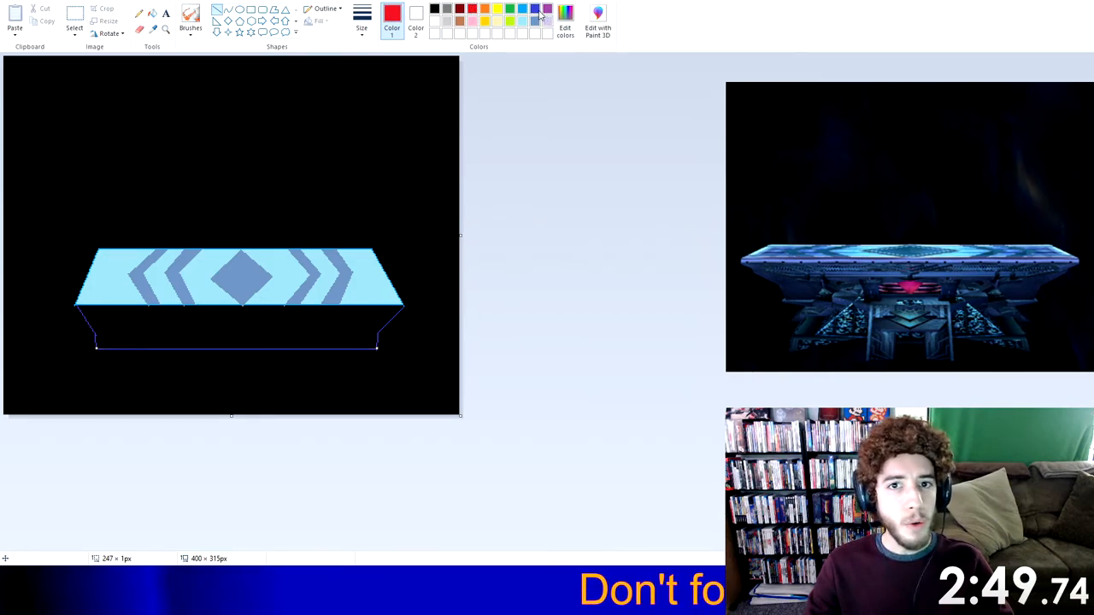
pyautogui.click(534, 7)
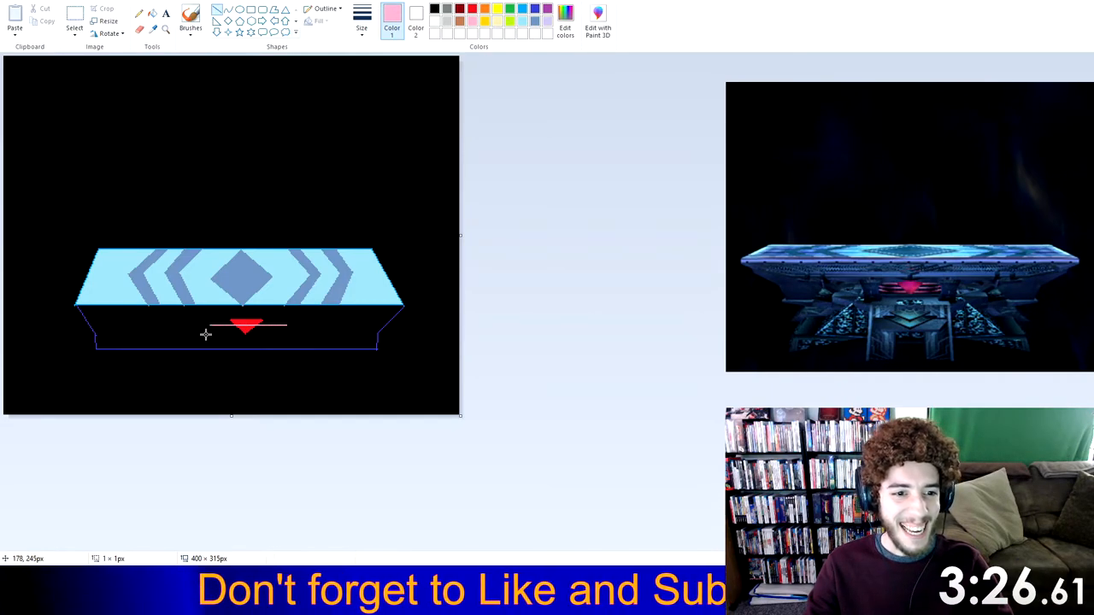
pyautogui.moveTo(212, 329); pyautogui.dragTo(284, 330)
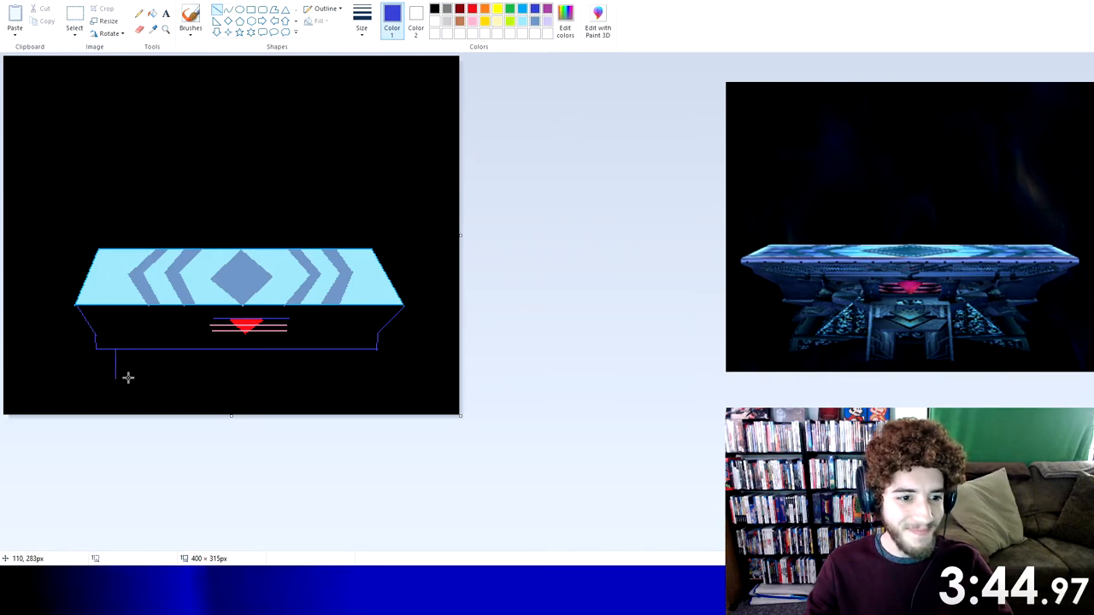
# Step: Draw the left and right slanted underside edges in blue and fill one wedge section
pyautogui.moveTo(117, 376); pyautogui.dragTo(188, 349)
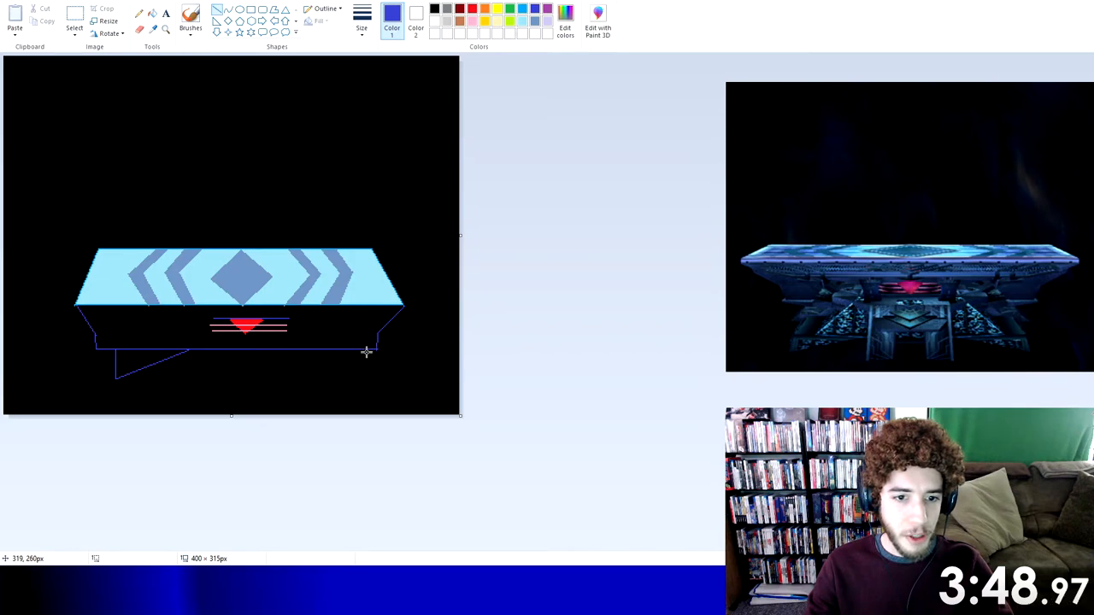
pyautogui.moveTo(362, 348)
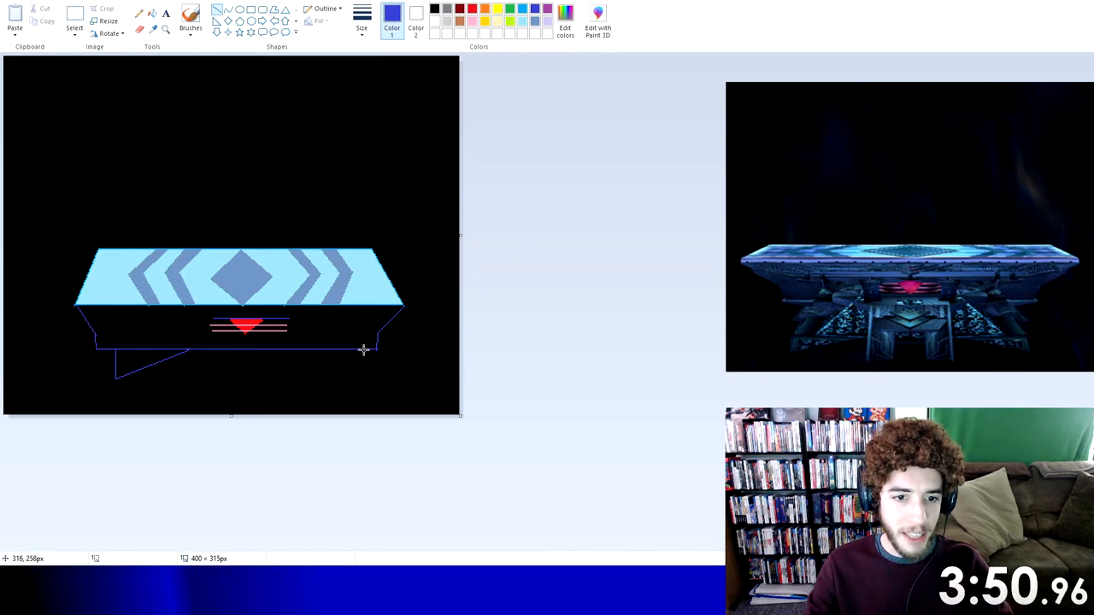
pyautogui.moveTo(376, 350); pyautogui.dragTo(363, 379)
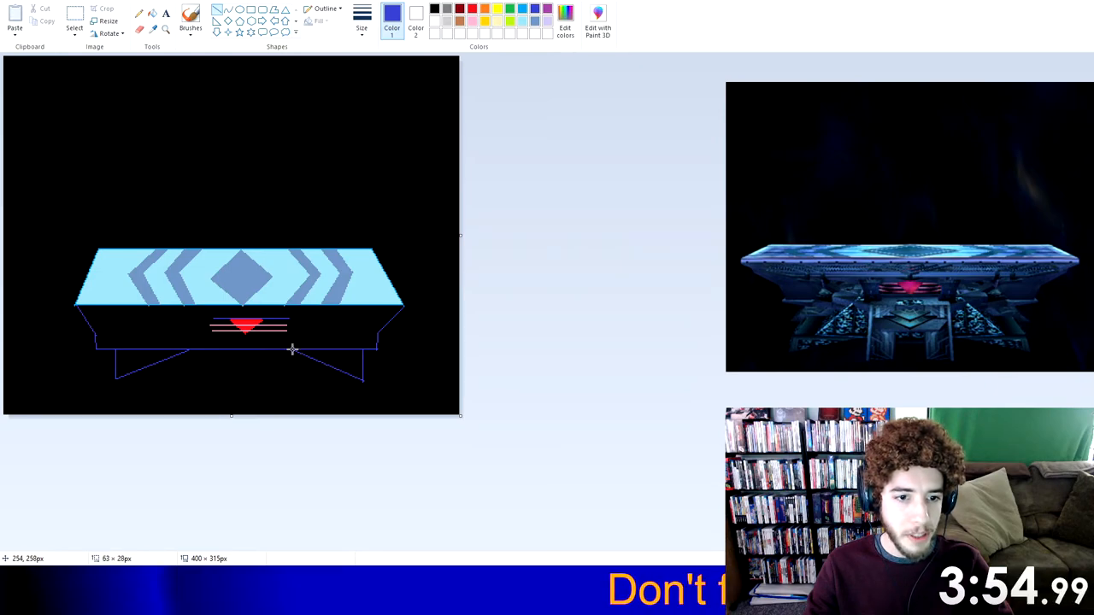
pyautogui.moveTo(373, 349)
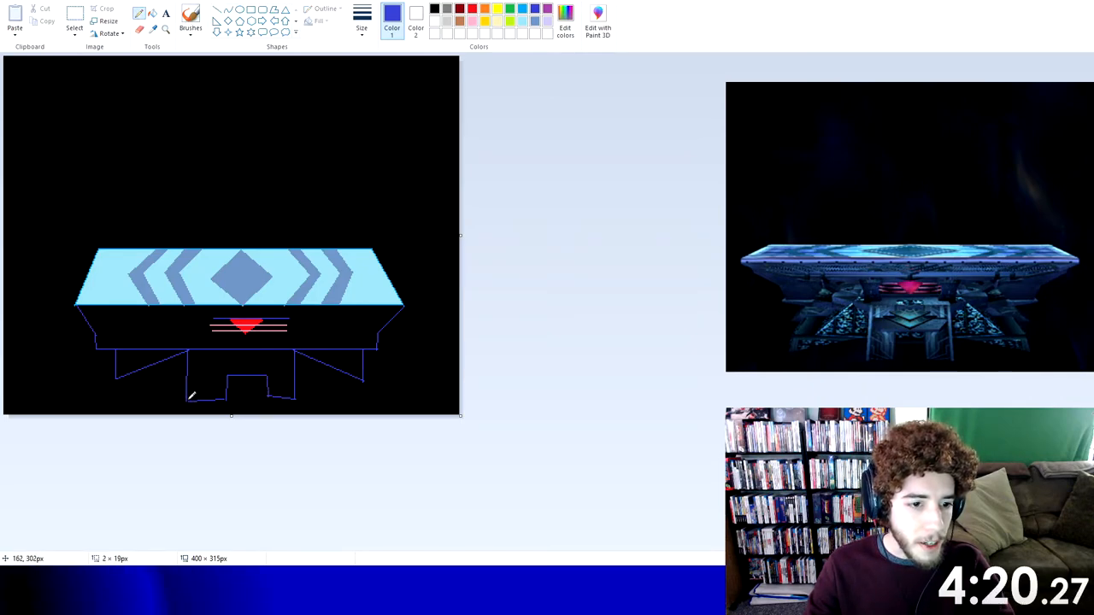
pyautogui.click(137, 373)
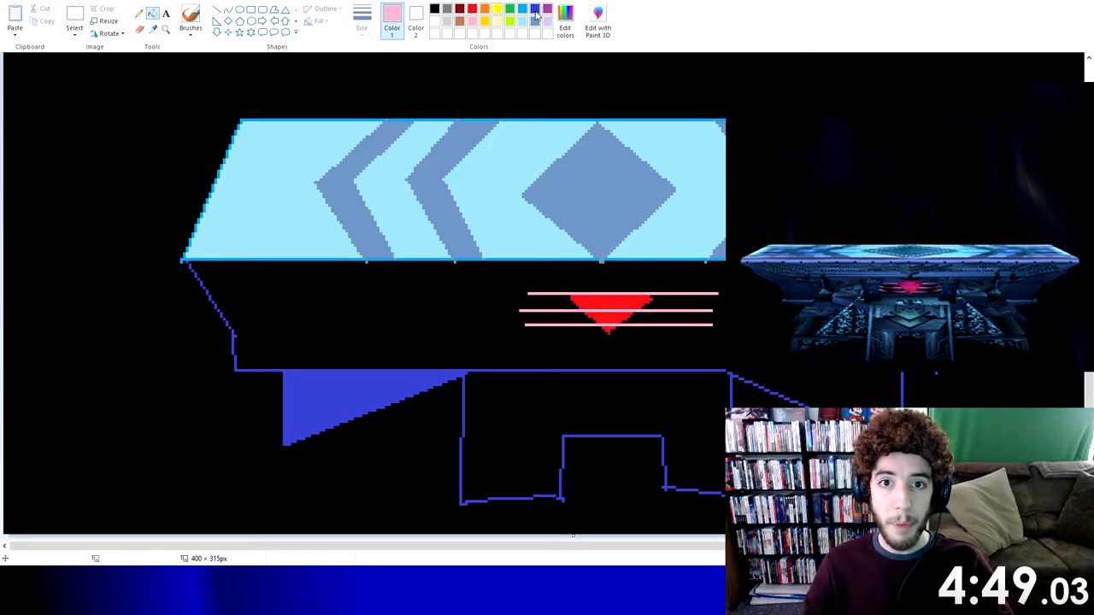
# Step: Fill the remaining stepped underside outline with solid blue
pyautogui.click(431, 321)
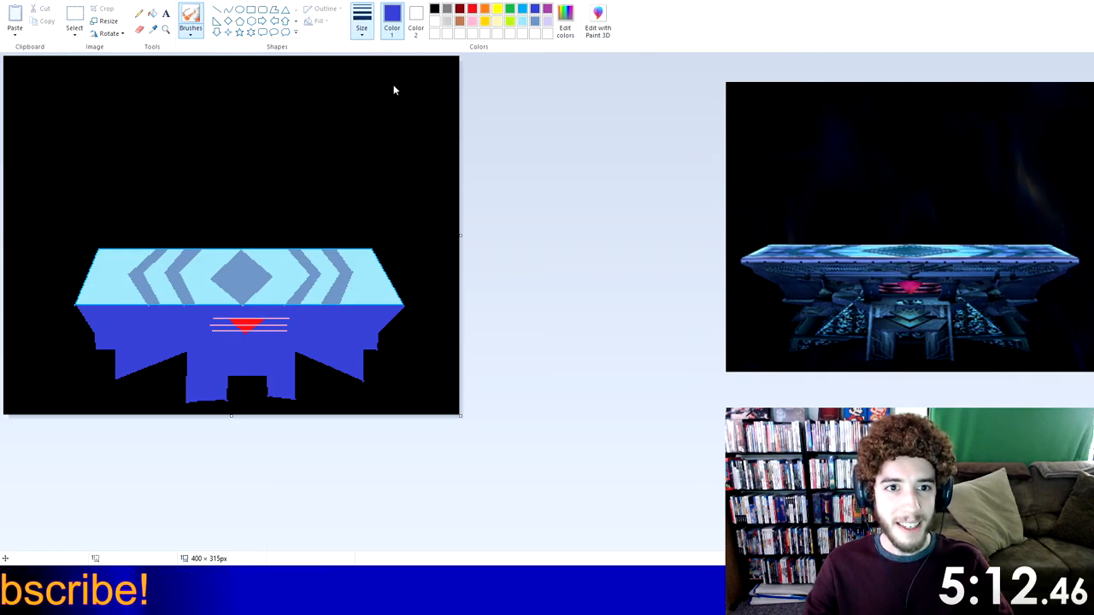
# Step: Spray two wavy blue airbrush streaks rising above the right side of the platform
pyautogui.moveTo(333, 98); pyautogui.dragTo(431, 243)
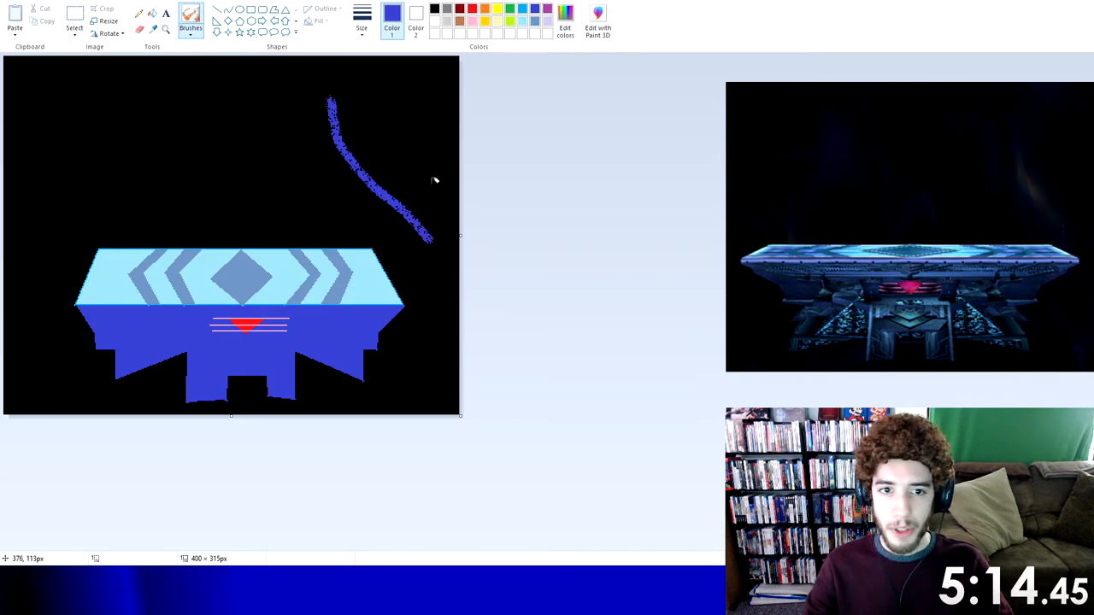
pyautogui.moveTo(393, 85); pyautogui.dragTo(401, 291)
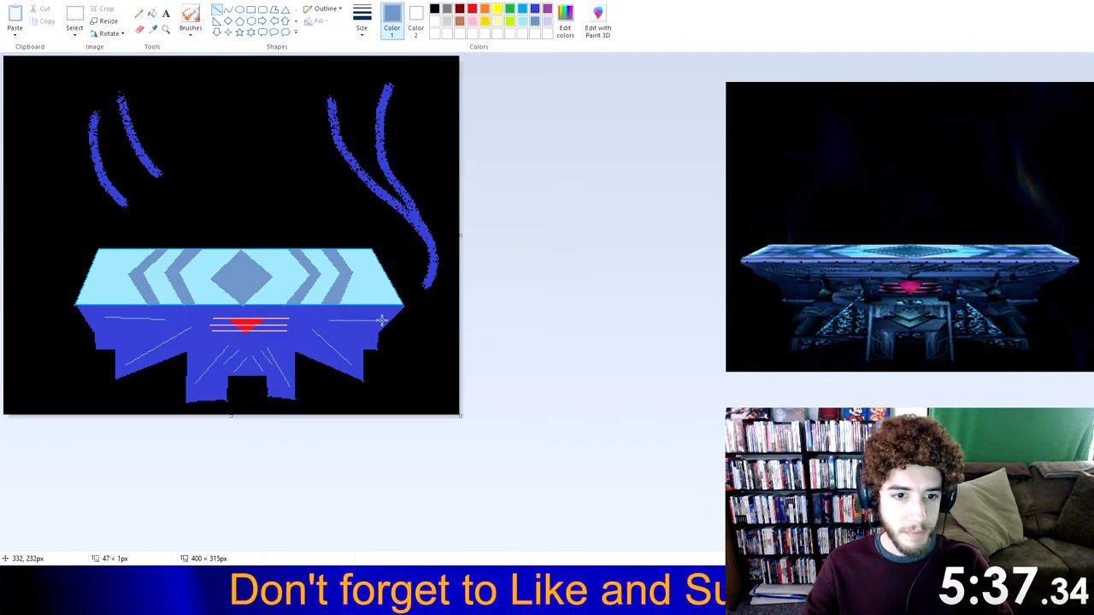
pyautogui.moveTo(593, 305)
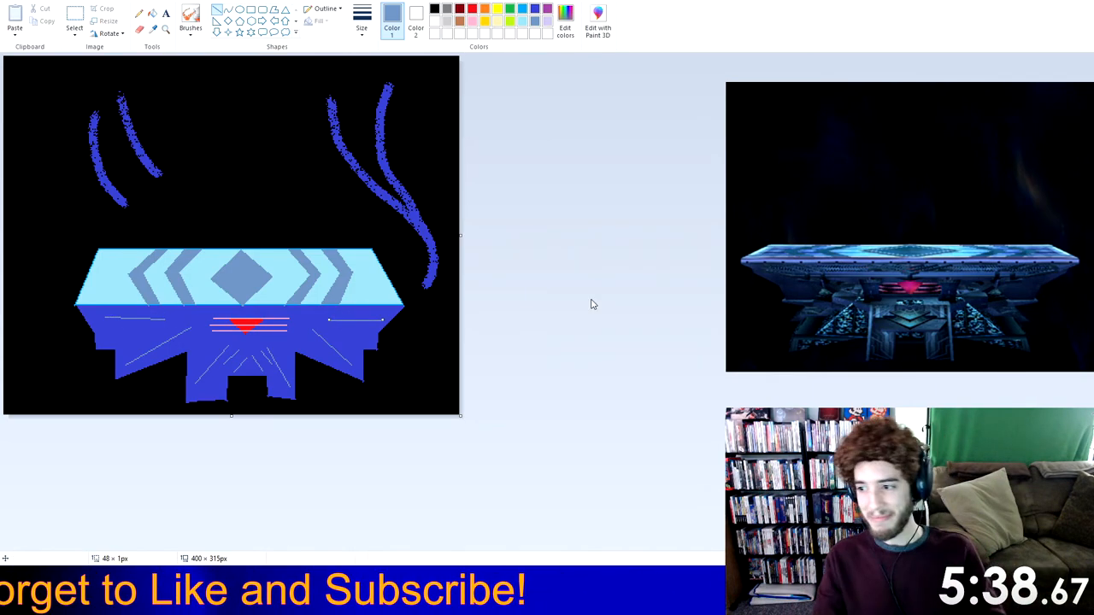